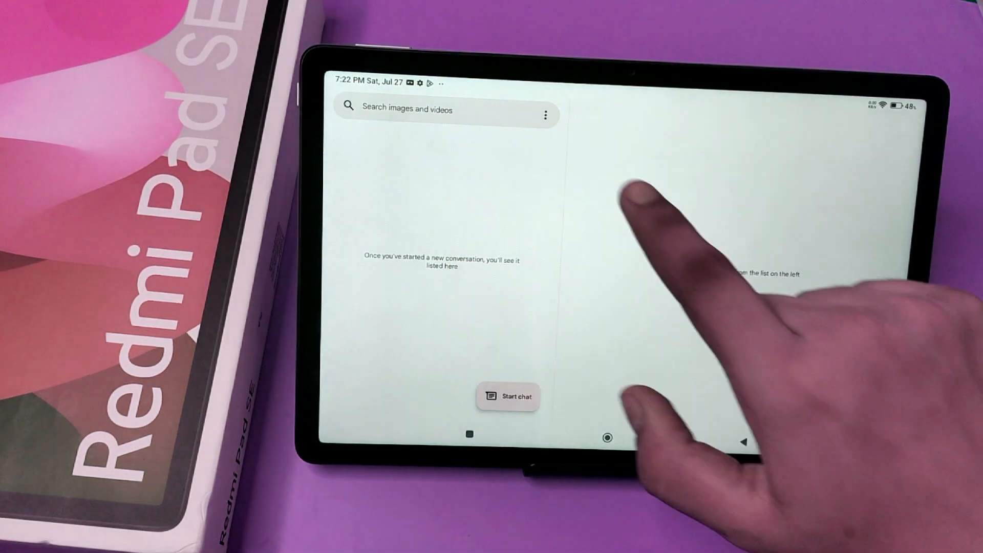
pyautogui.click(546, 115)
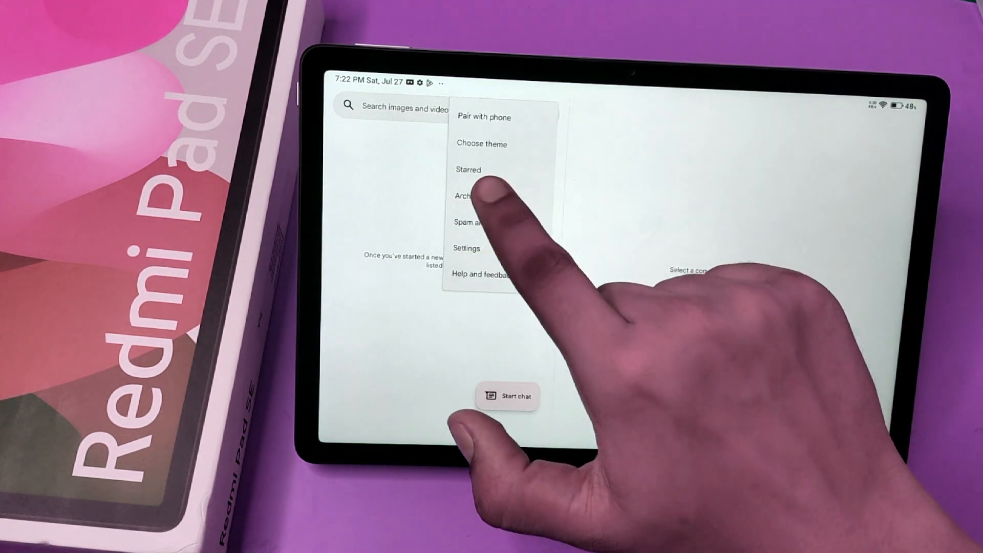
pyautogui.click(464, 196)
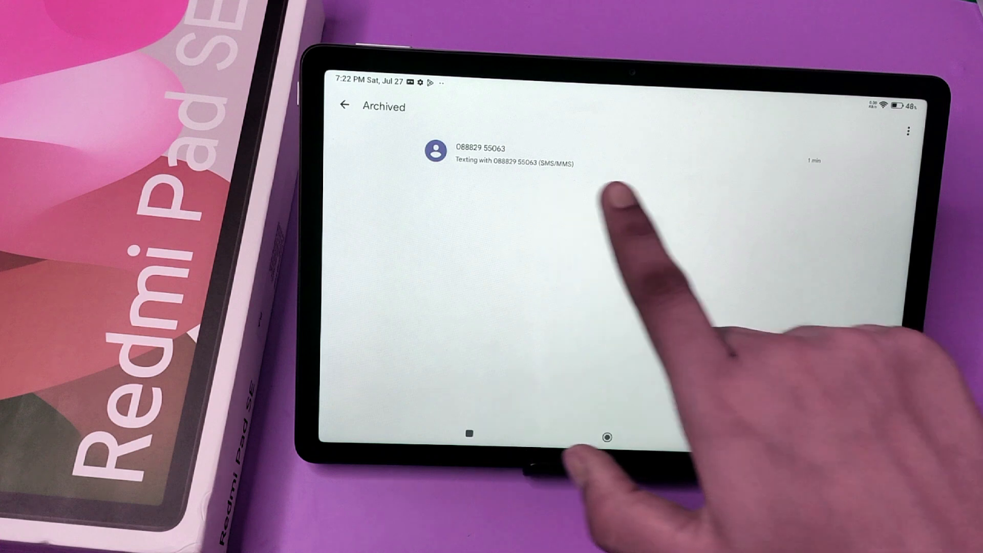